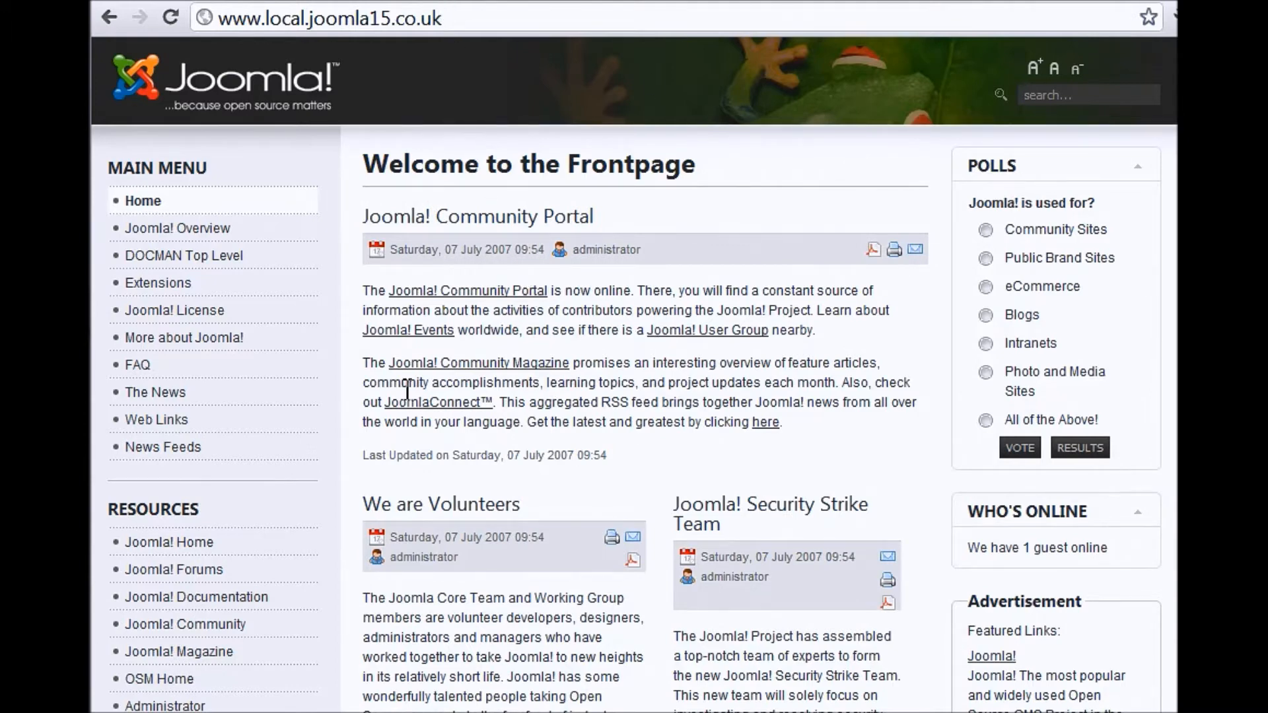
mouse_move(309, 176)
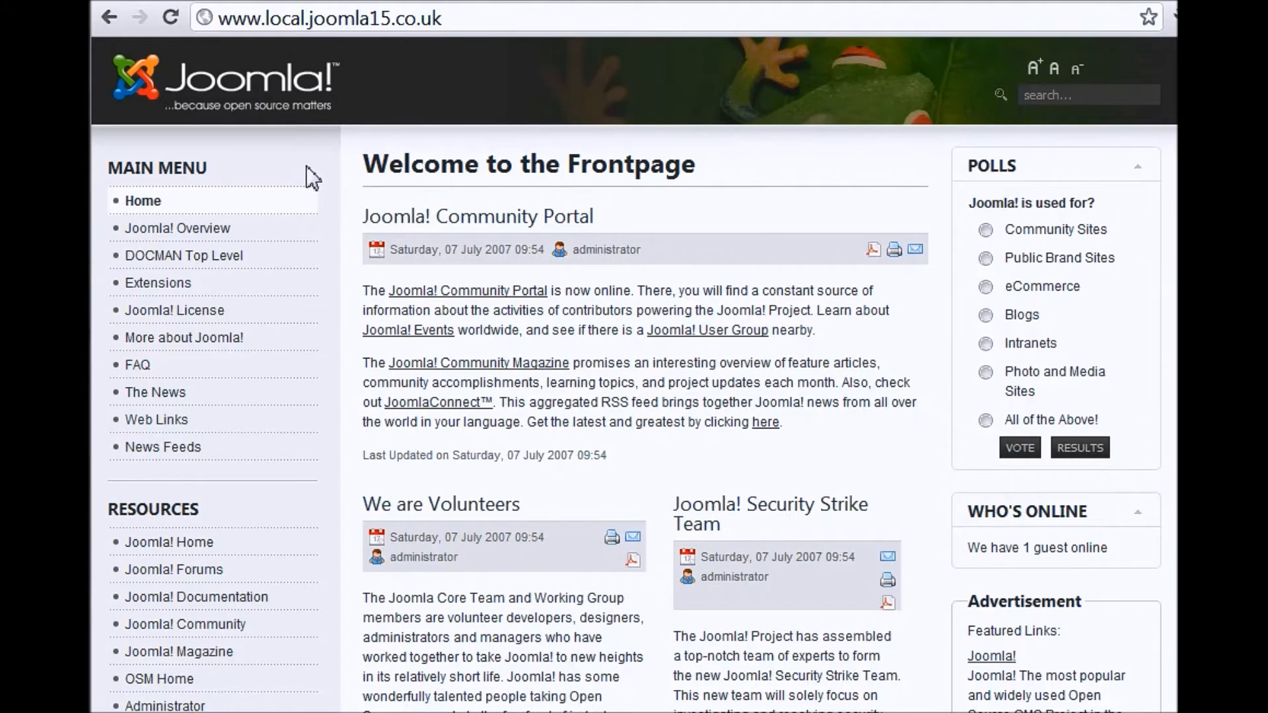
mouse_move(427, 17)
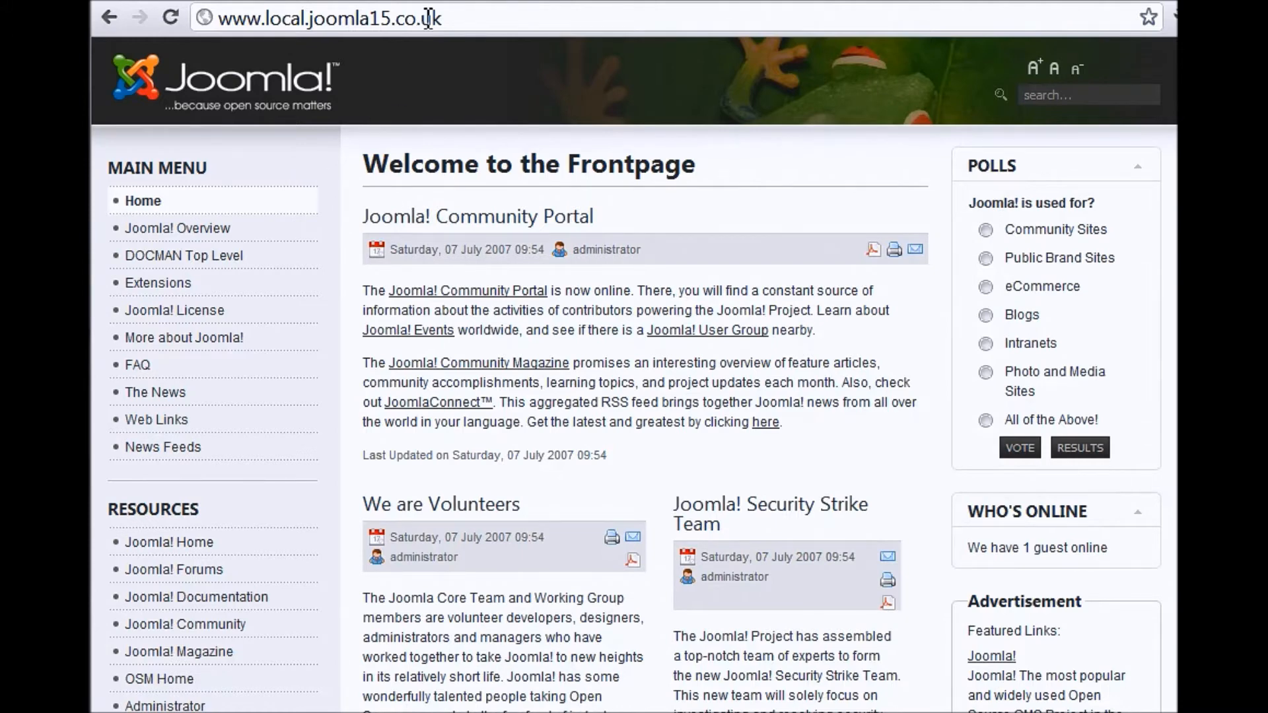
mouse_move(463, 23)
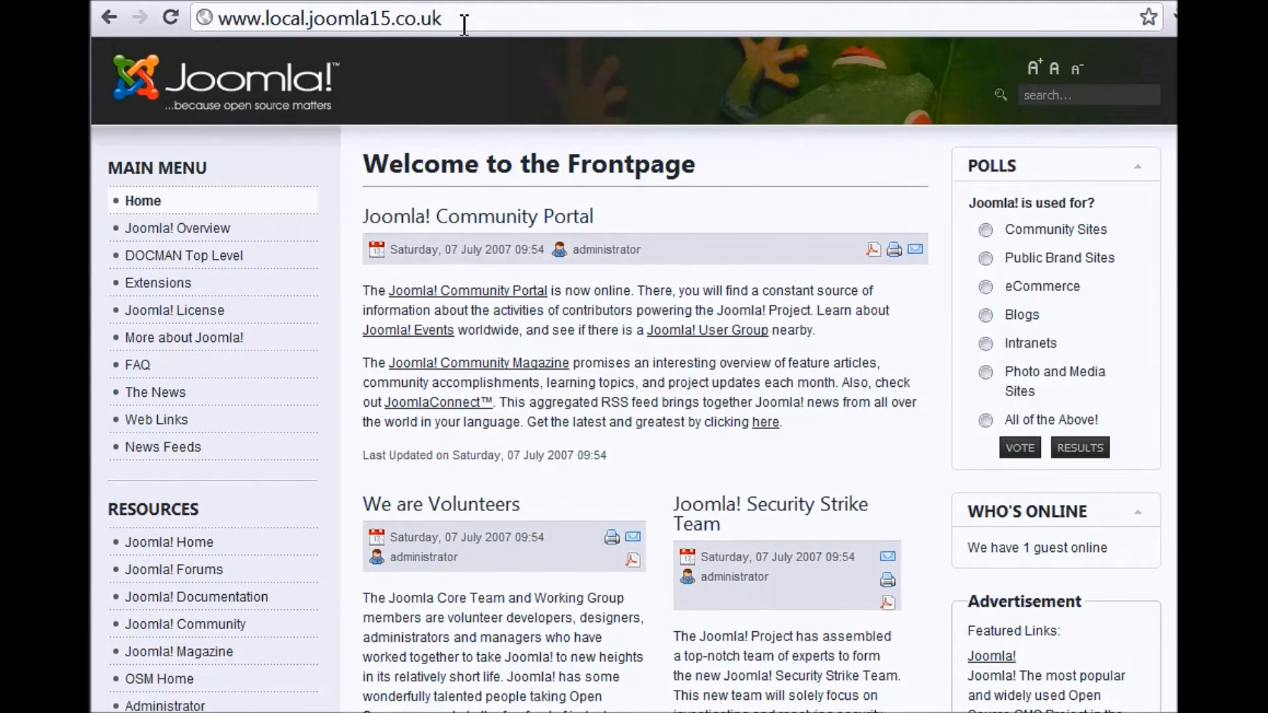
Append administrator/ to the site URL to load the Administration Login page
click(328, 17)
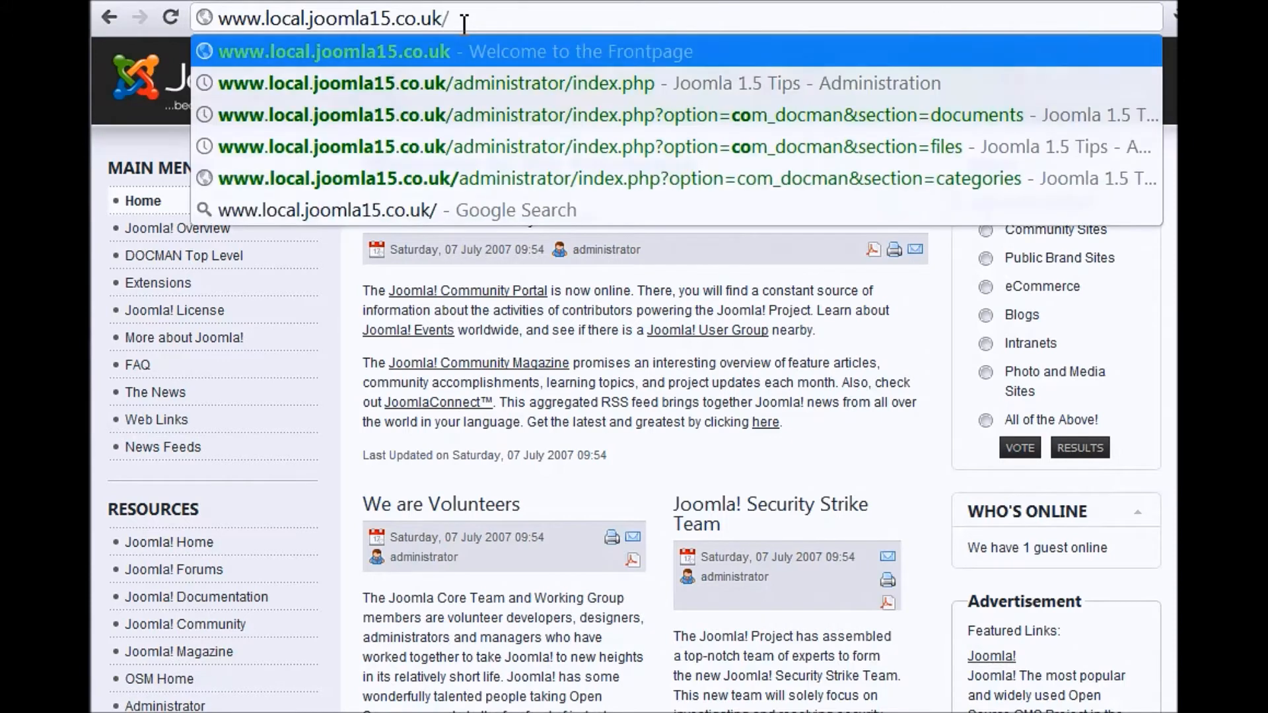
text(administrator/)
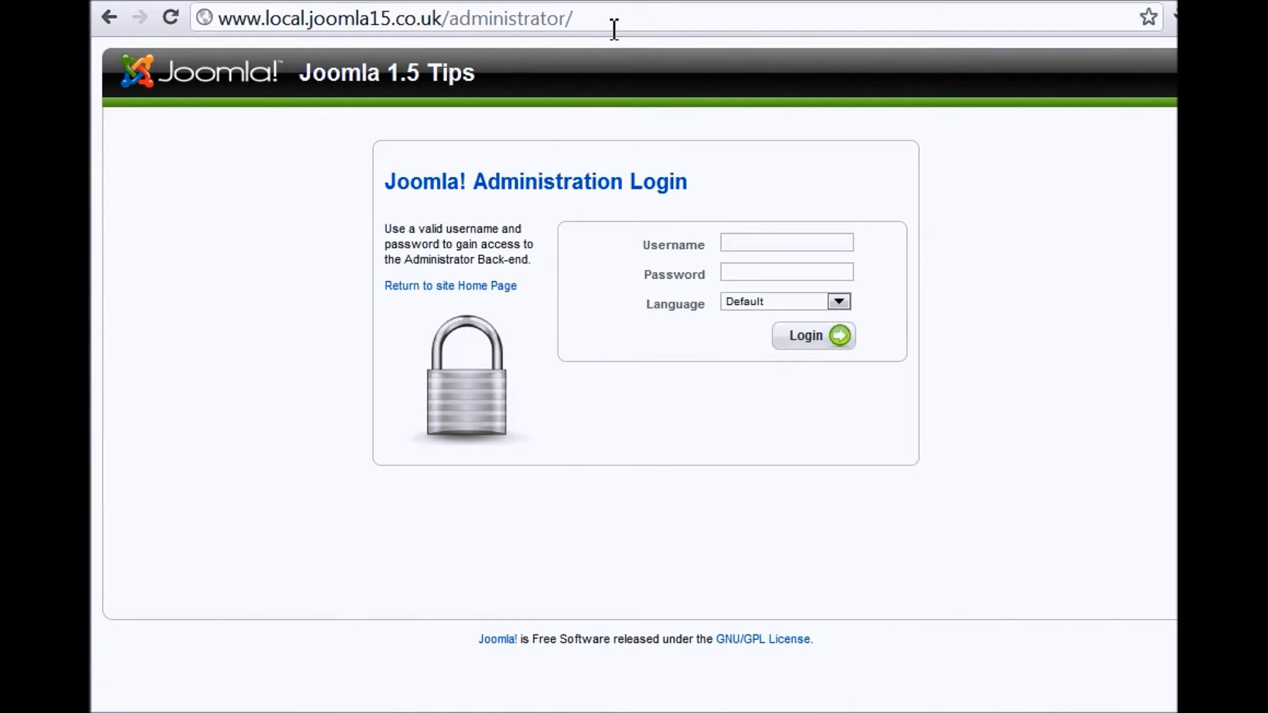
mouse_move(401, 430)
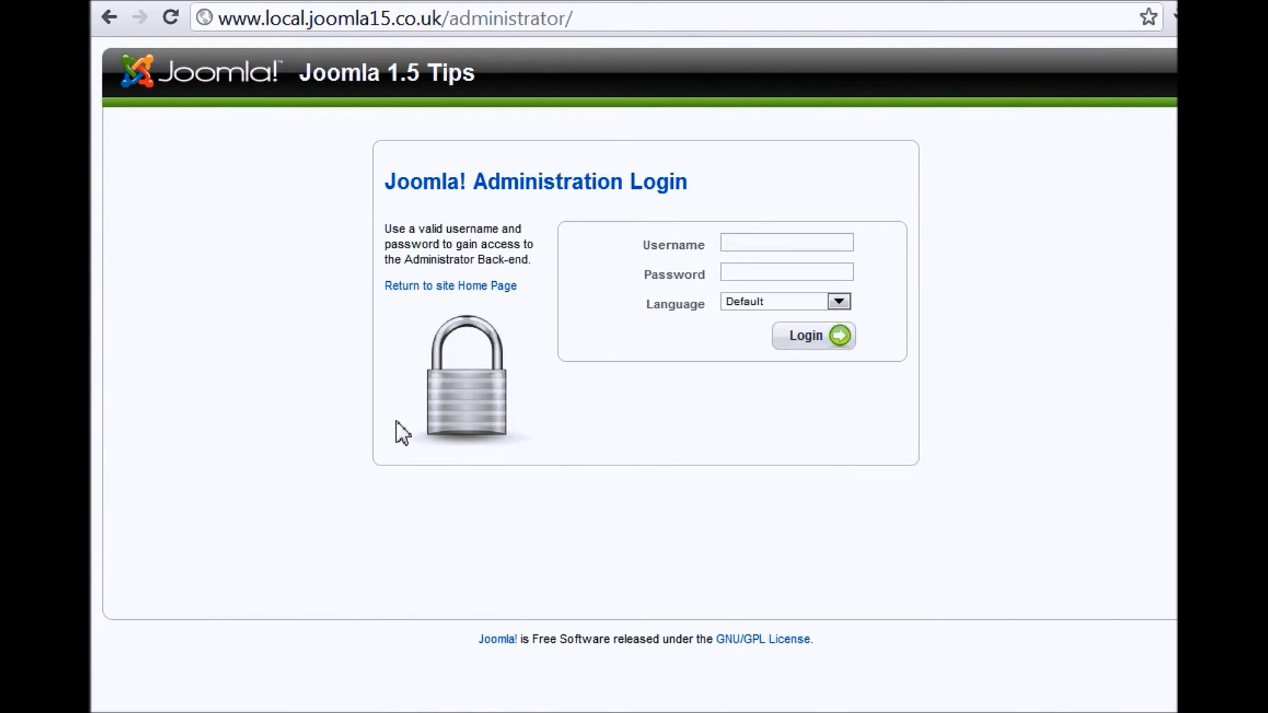
mouse_move(979, 543)
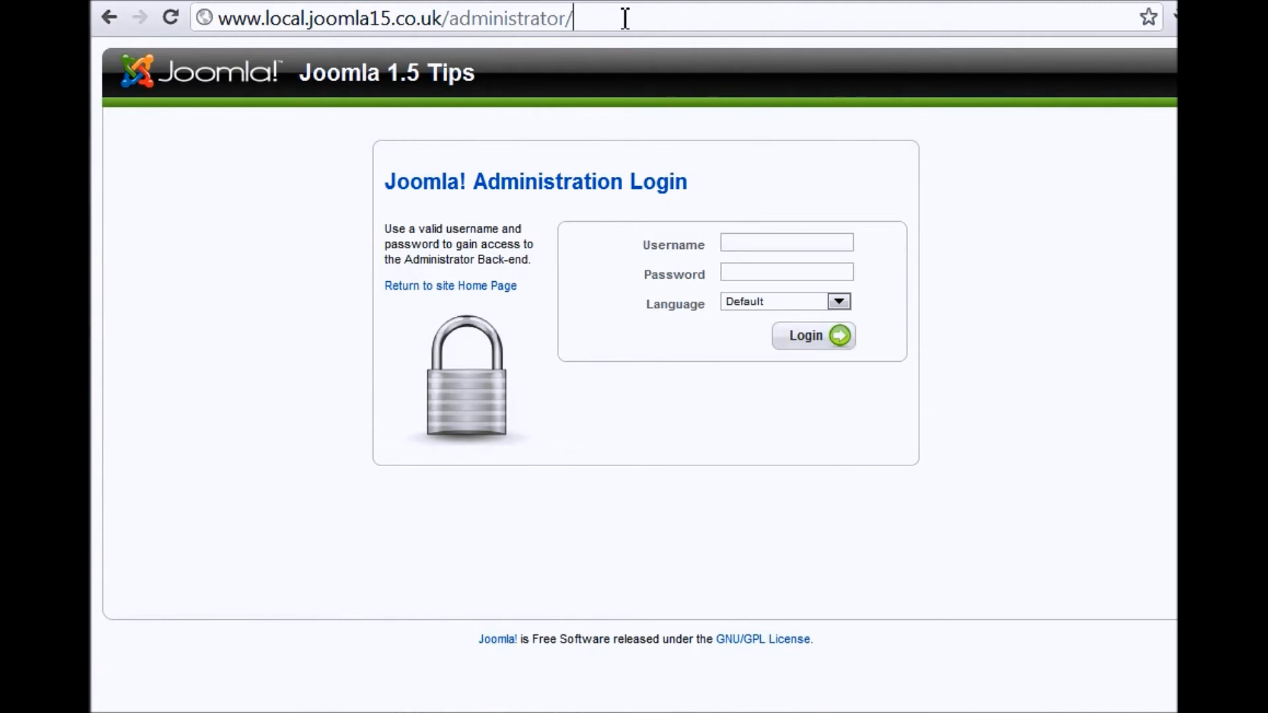
mouse_move(945, 295)
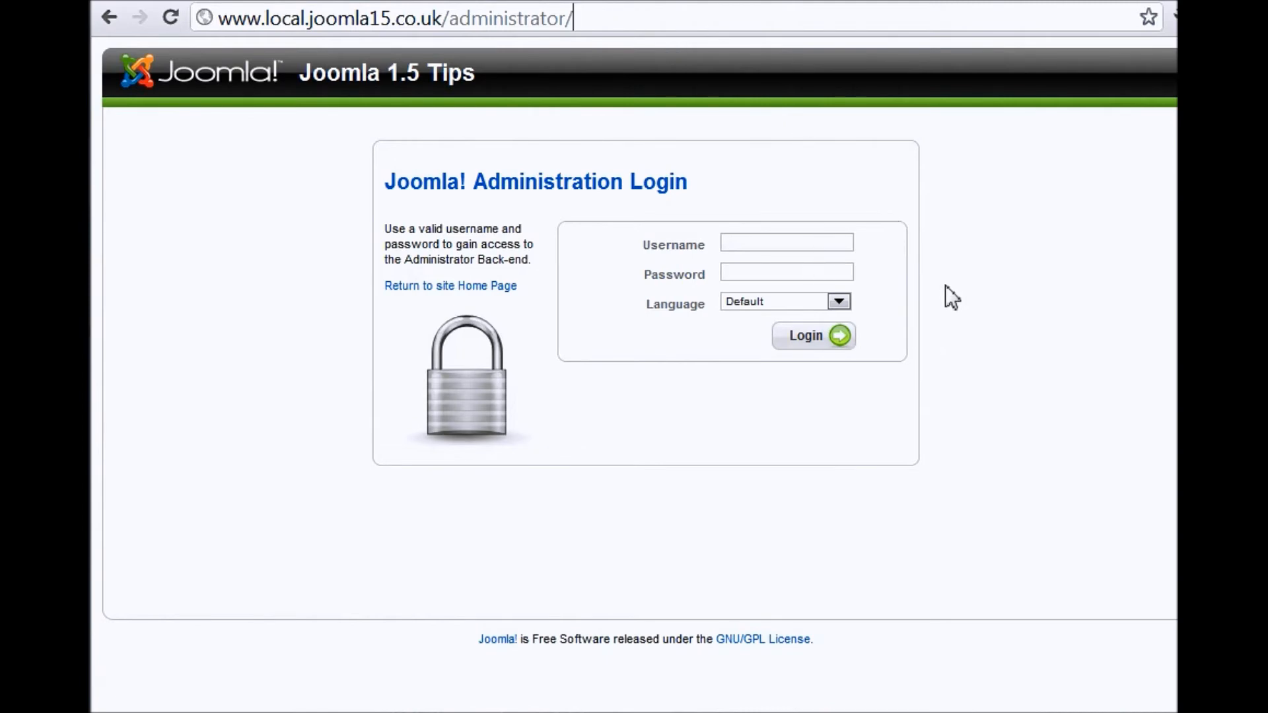
mouse_move(946, 293)
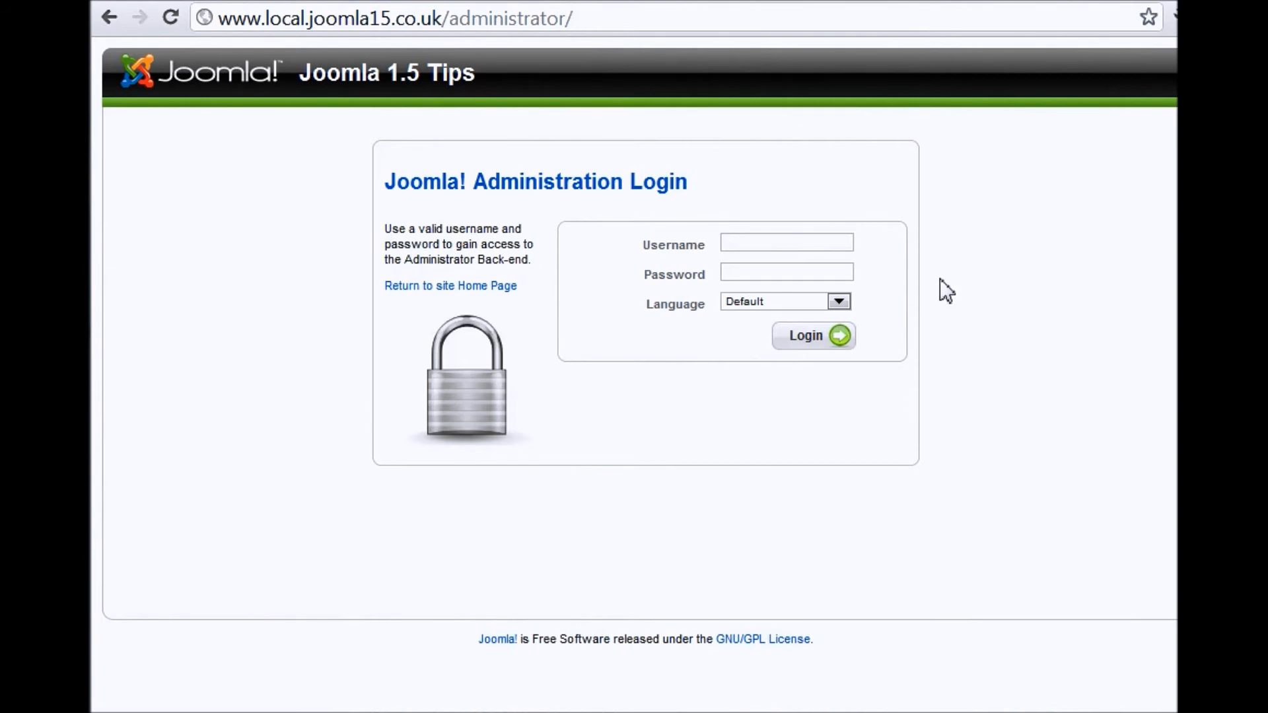
Log in as 'admin' with the account password to reach the administrator control panel
click(785, 243)
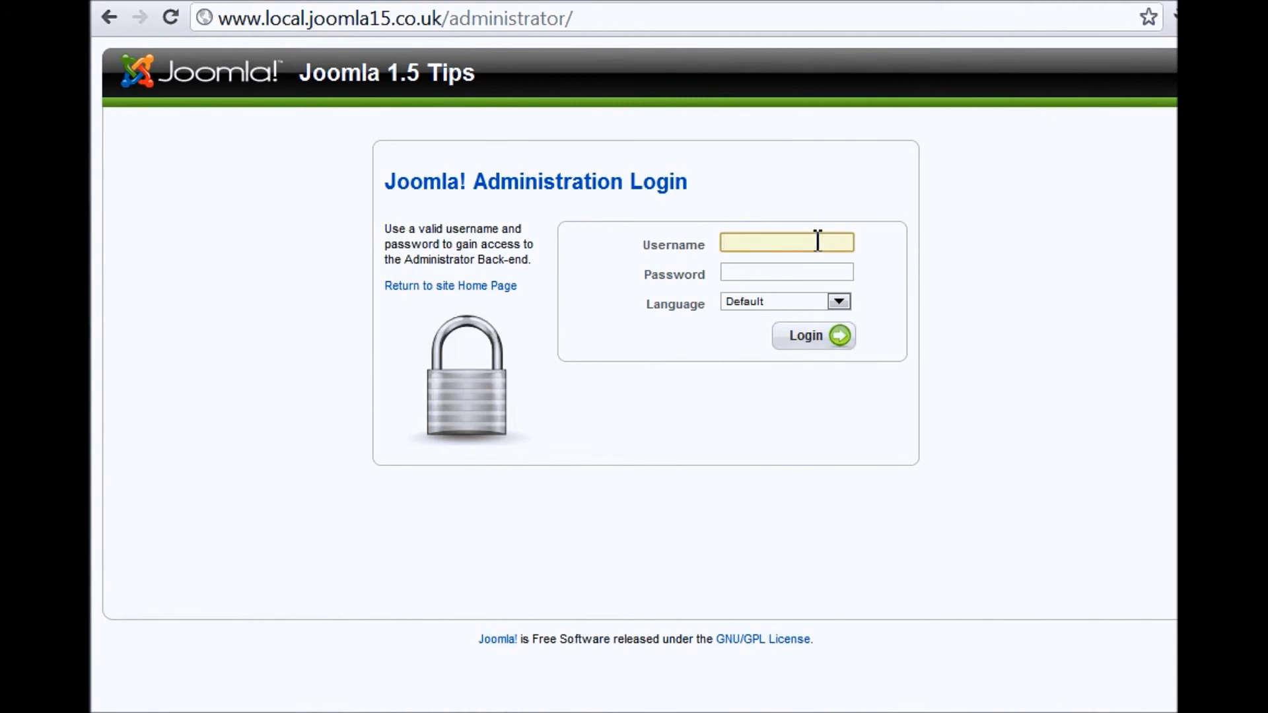
text(admin)
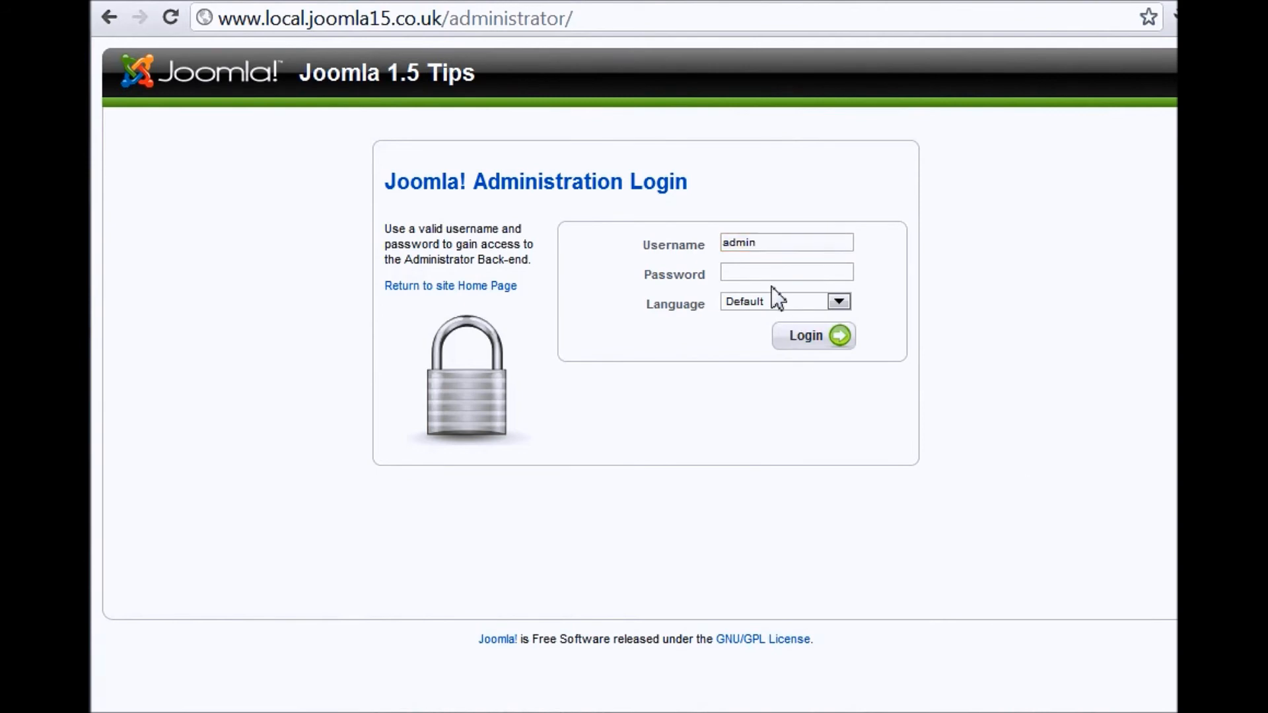
click(785, 273)
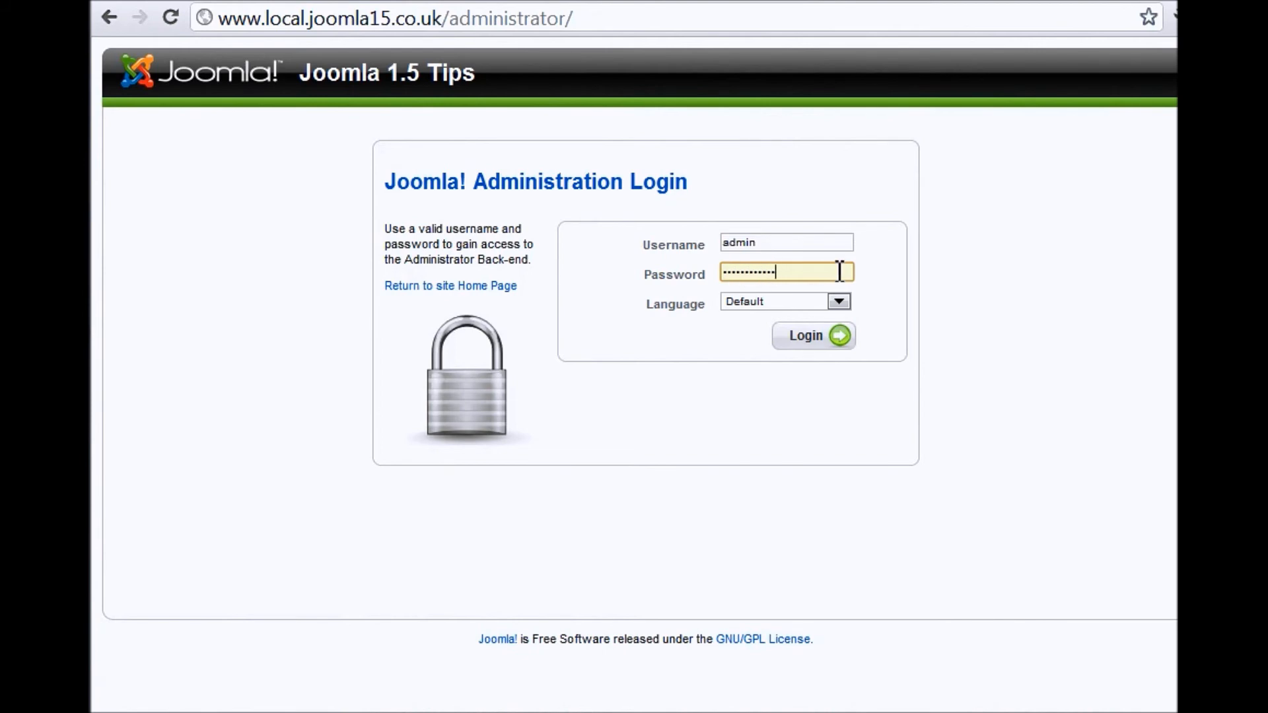
mouse_move(885, 278)
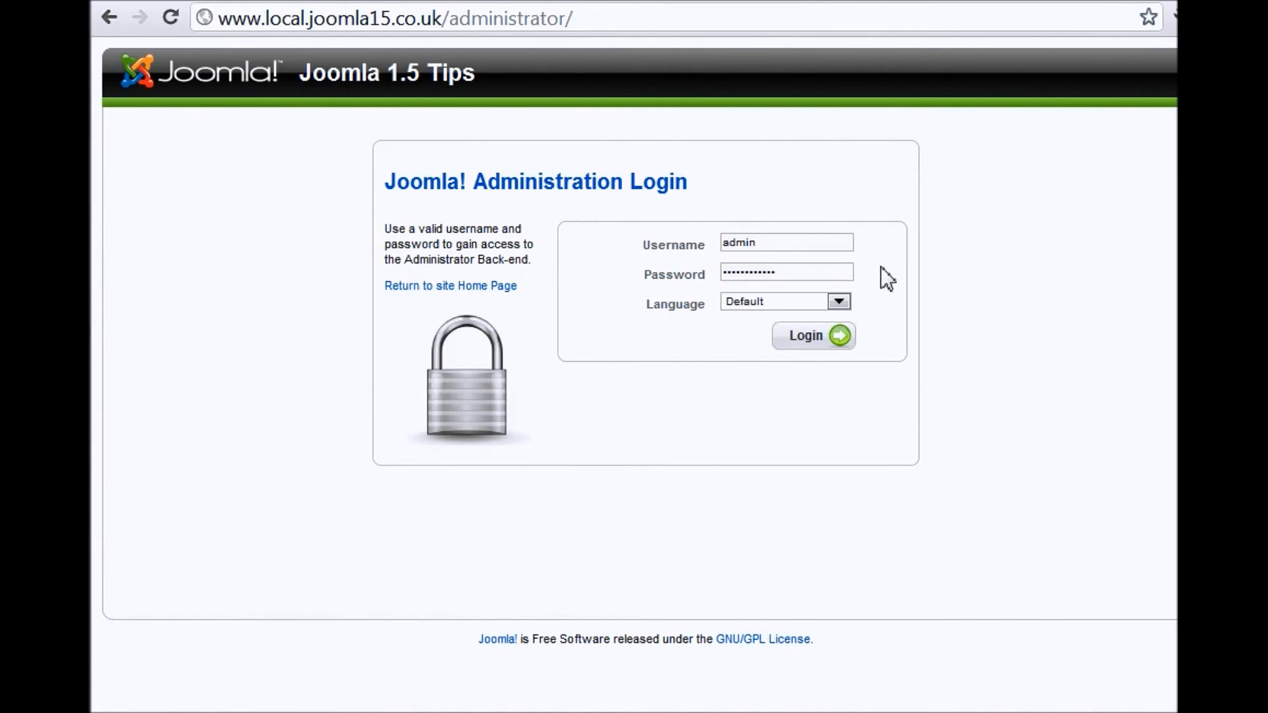
mouse_move(777, 316)
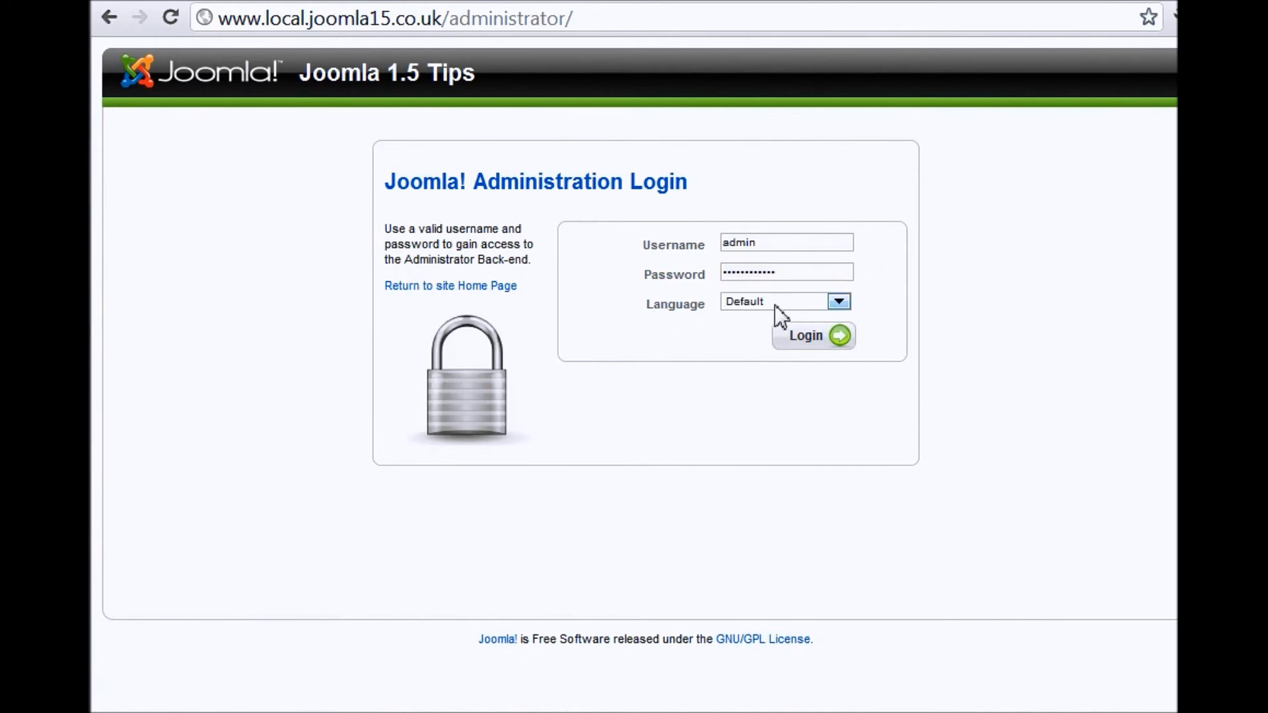
mouse_move(906, 309)
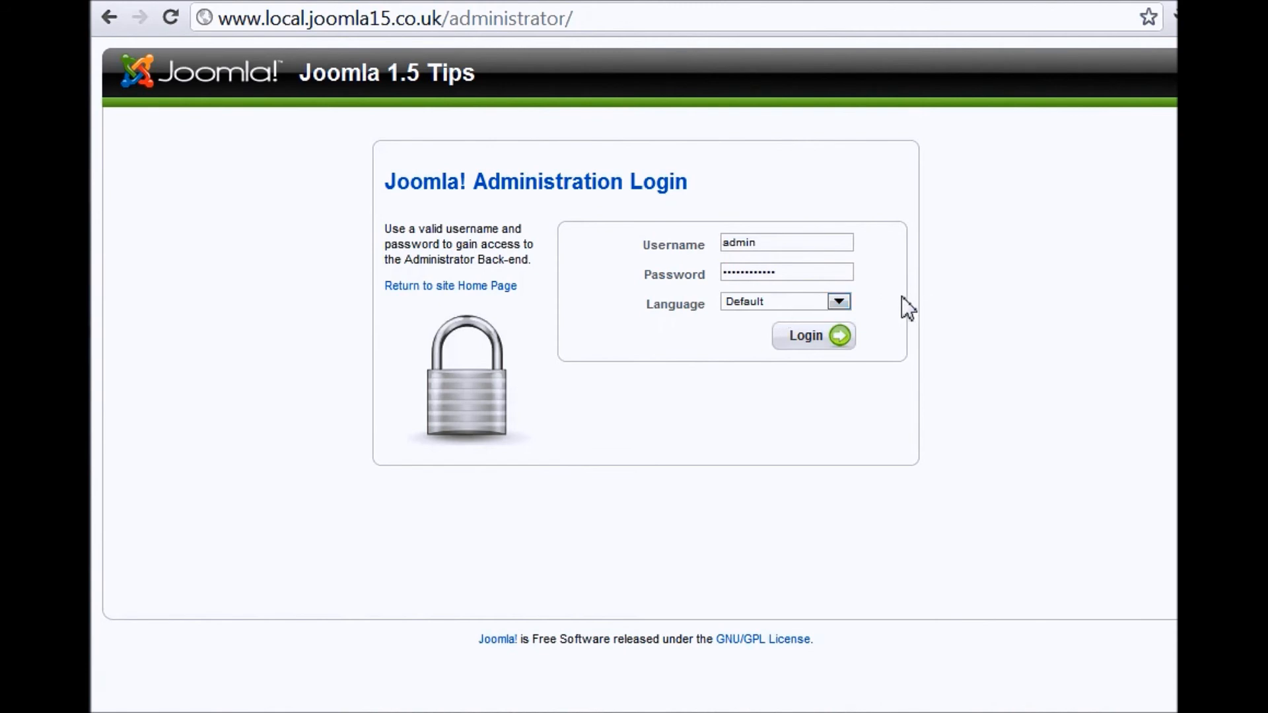
click(786, 272)
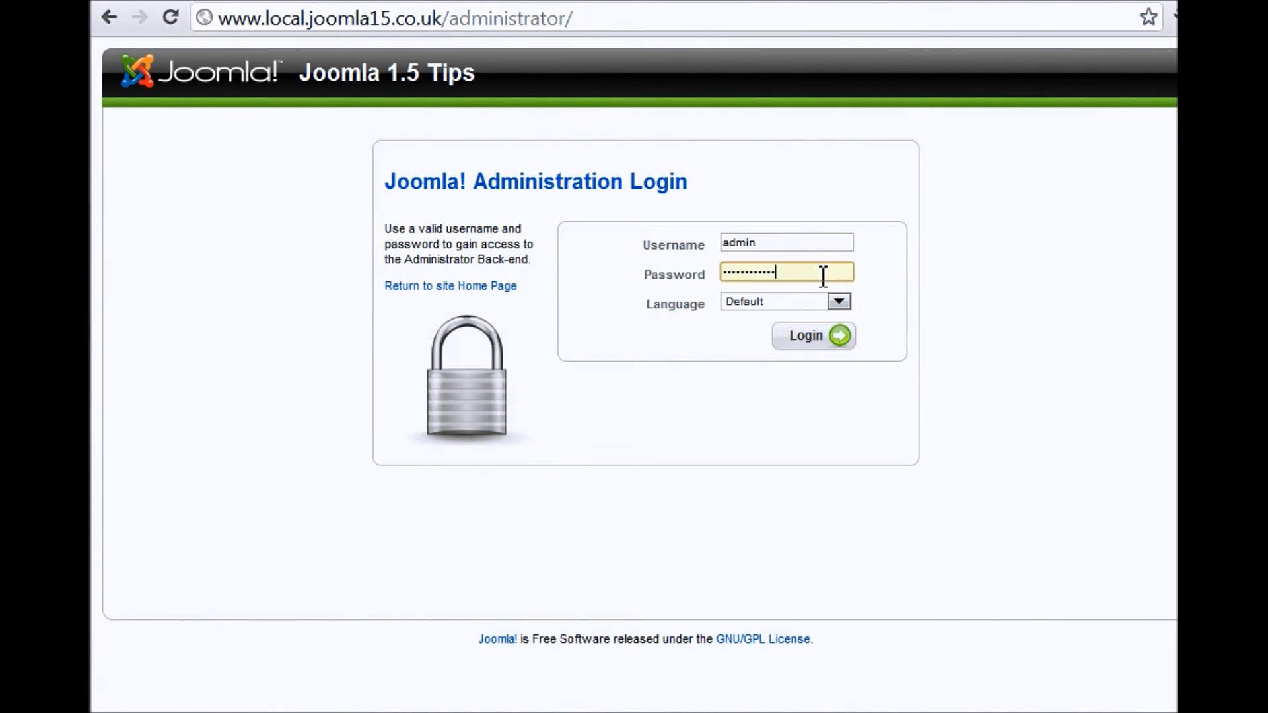
mouse_move(821, 344)
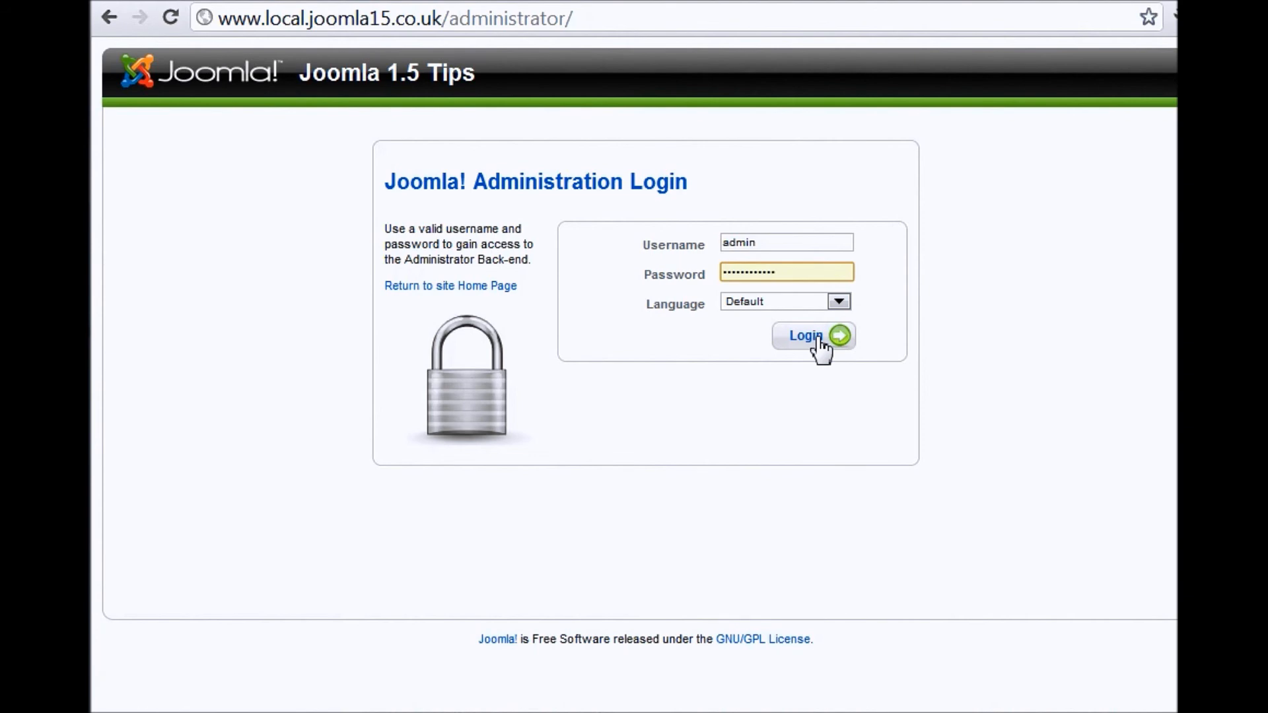
mouse_move(809, 277)
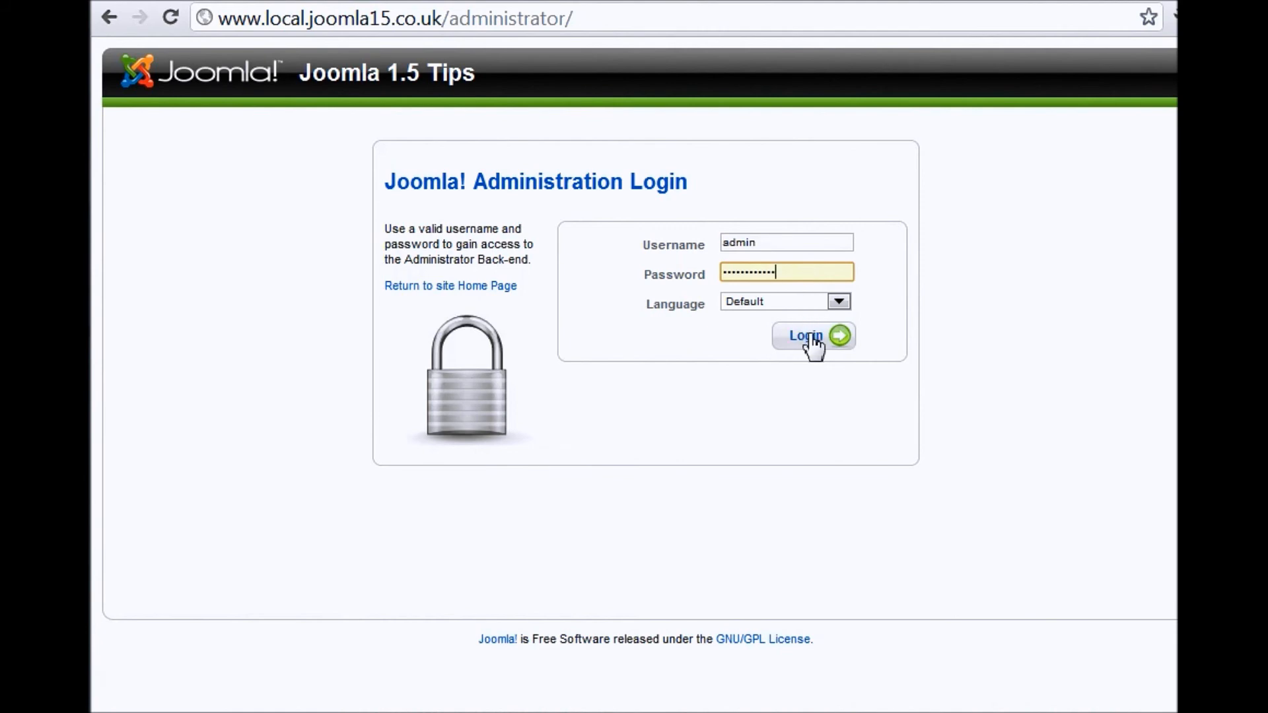
click(812, 336)
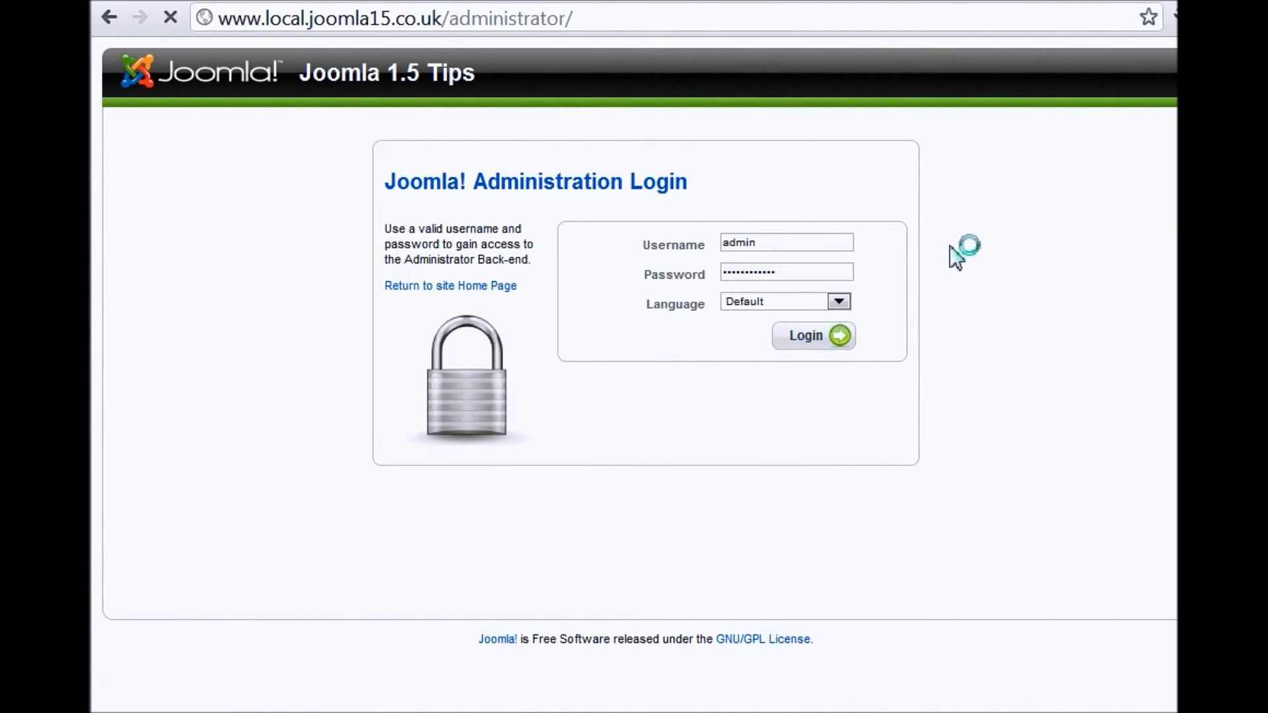
click(812, 336)
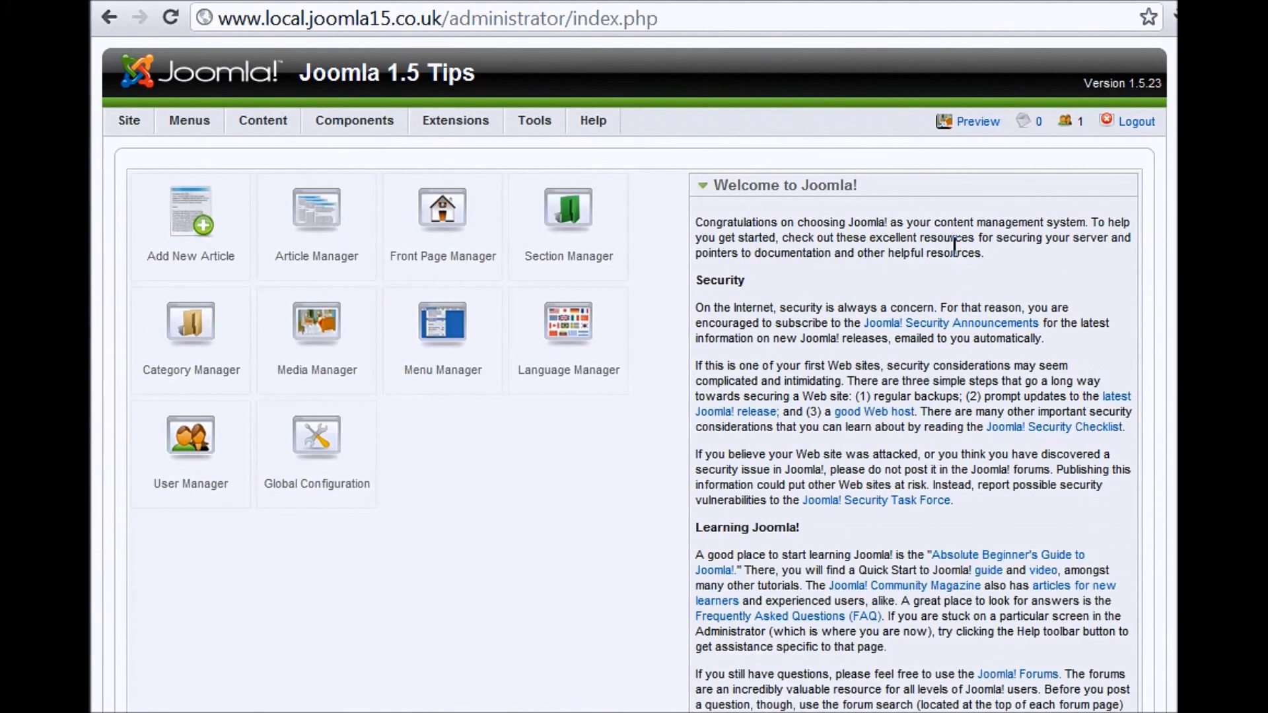